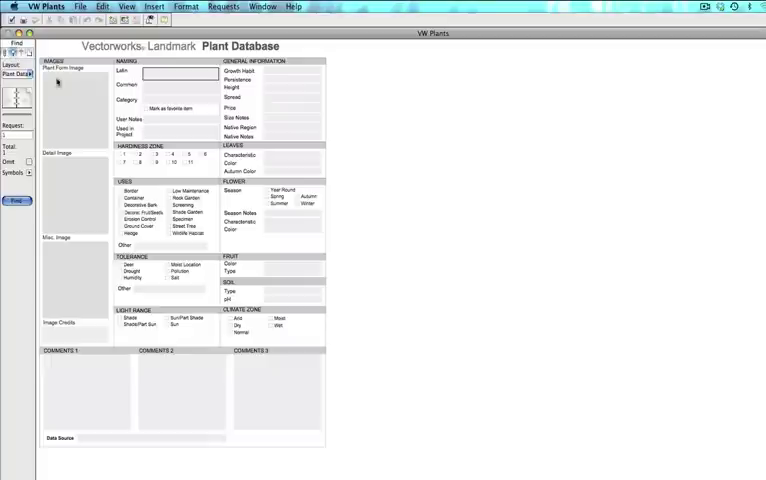
Go to a plant record so its names, growth details and comments are shown.
left_click(180, 90)
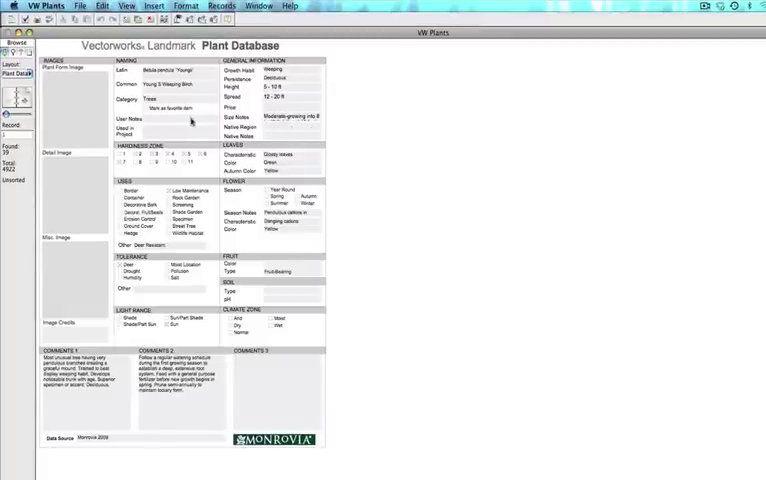
Switch to a blank plant form with every field empty.
left_click(180, 132)
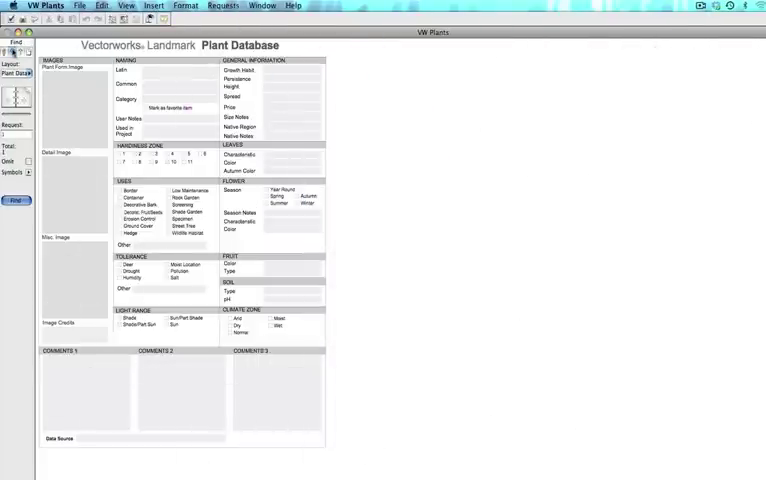
Show the matching Monrovia-sourced plant record and reach the plant list commands.
left_click(164, 130)
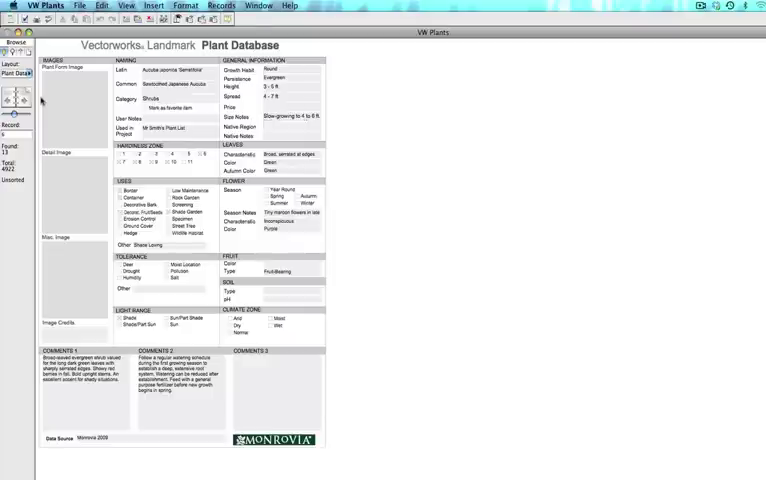
left_click(80, 4)
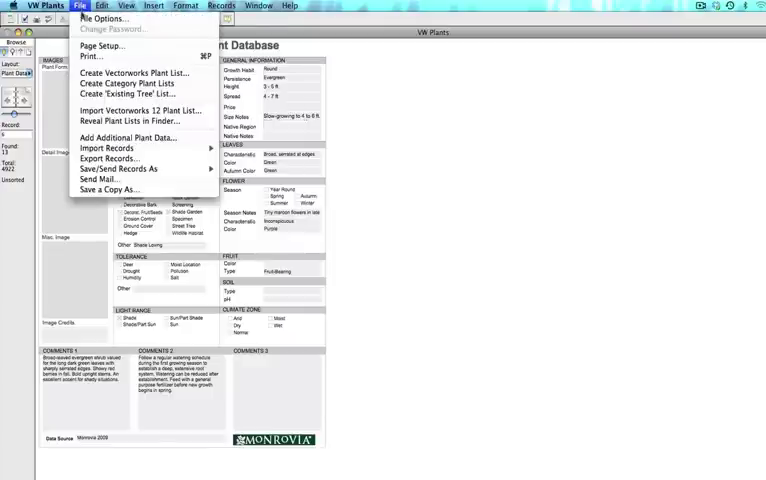
Create a Vectorworks plant list named Mr Smith's Plant List.
left_click(132, 72)
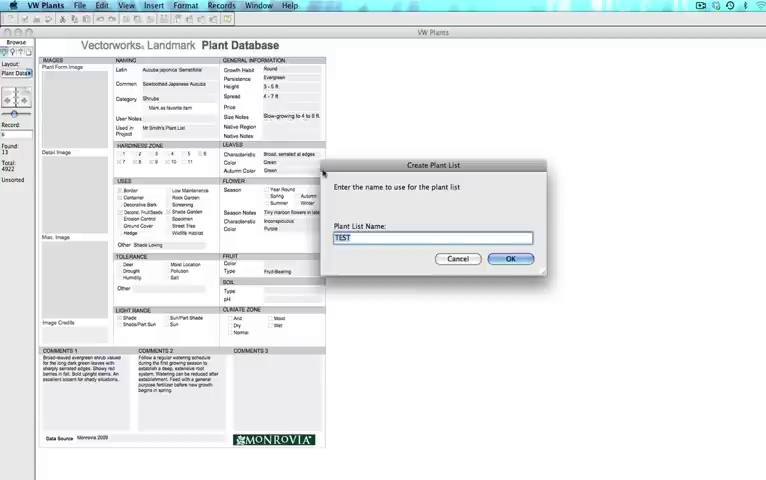
type("Mr Smith")
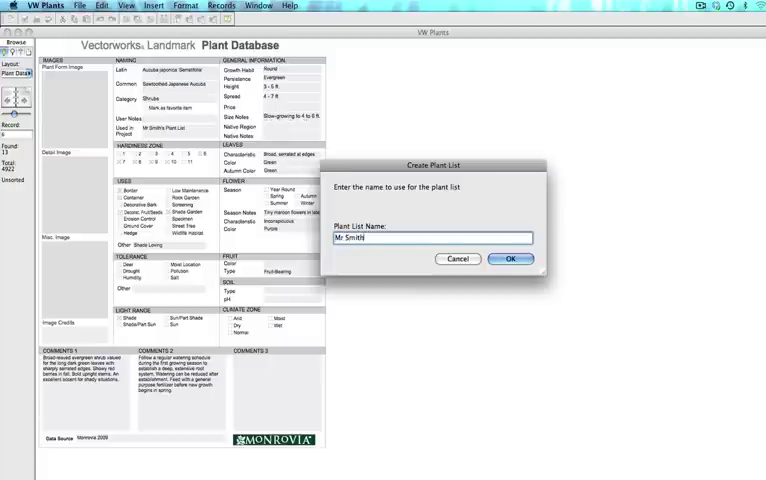
type("'s Plant List")
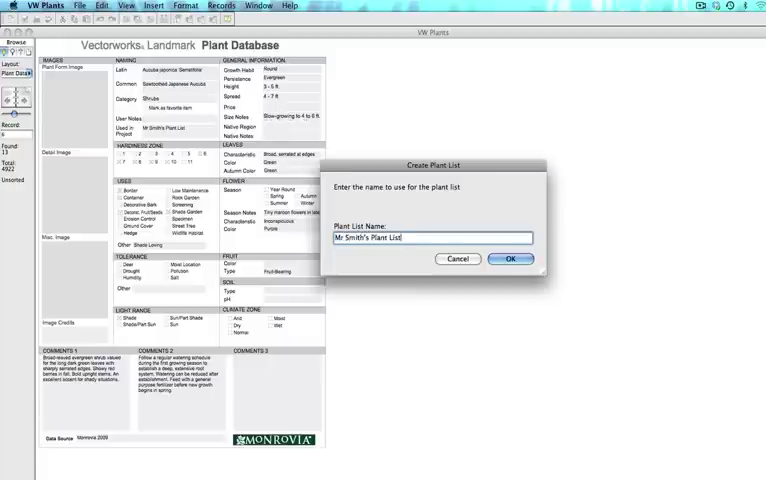
left_click(512, 258)
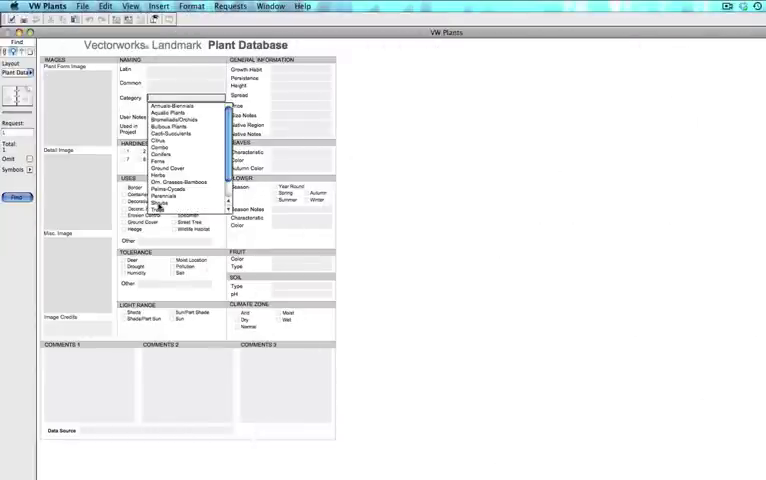
Pick a plant category and begin naming a second Vectorworks plant list.
left_click(160, 204)
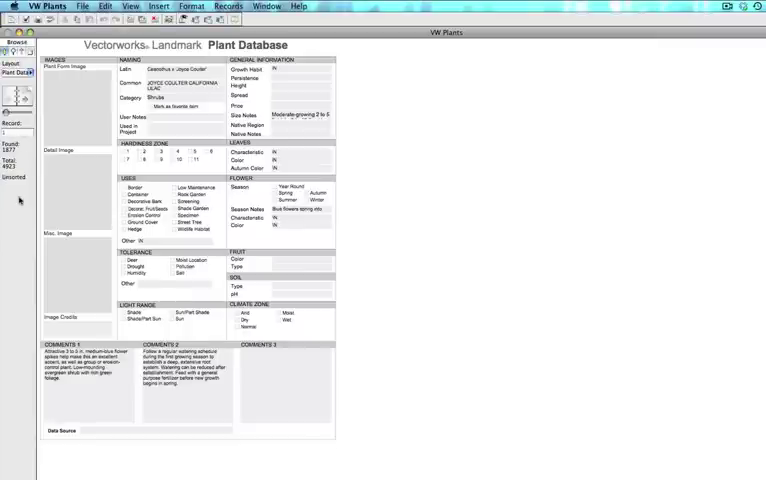
left_click(84, 6)
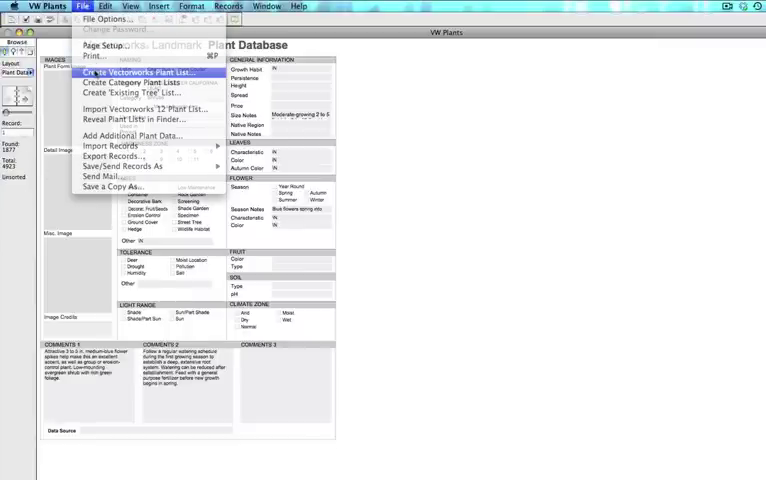
left_click(136, 72)
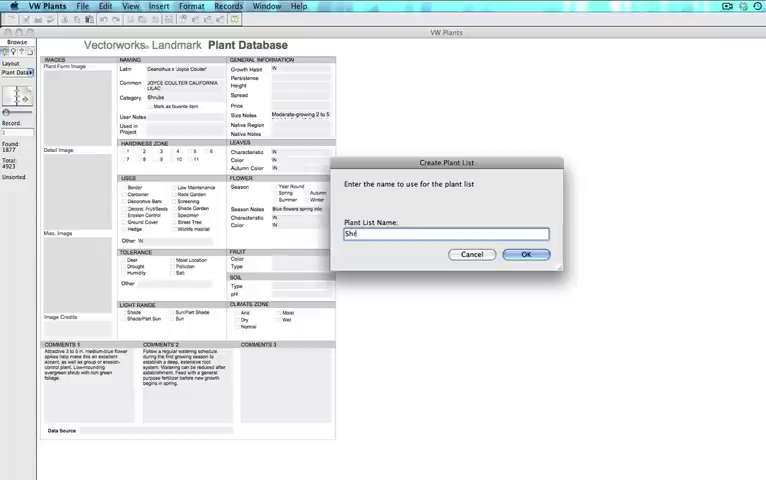